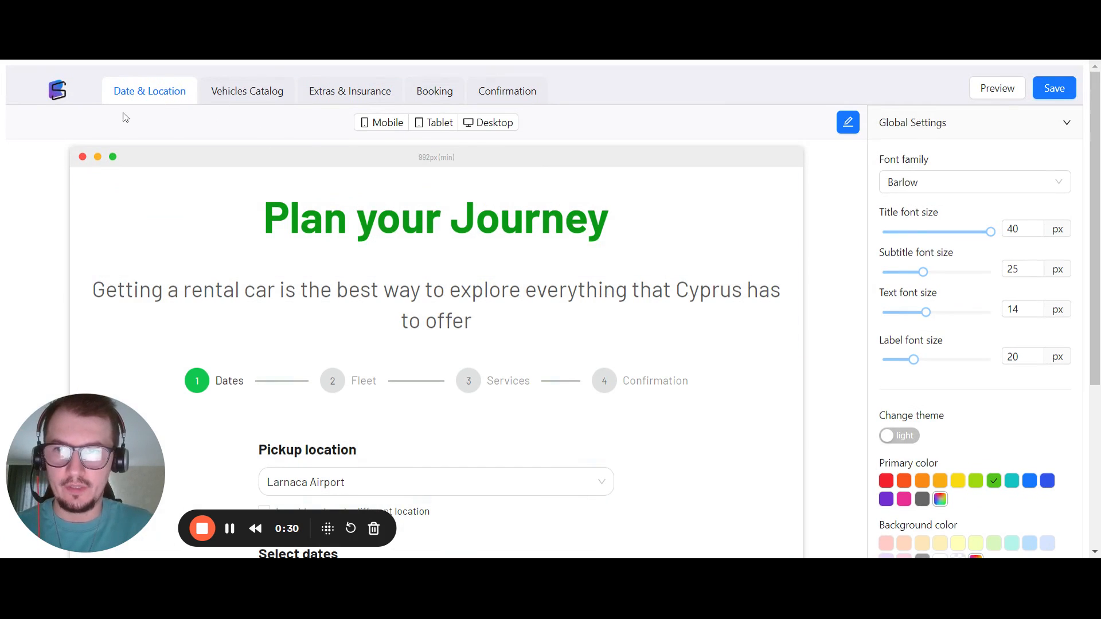
- Scroll the preview down to reach the Select dates field
scroll(down, 3)
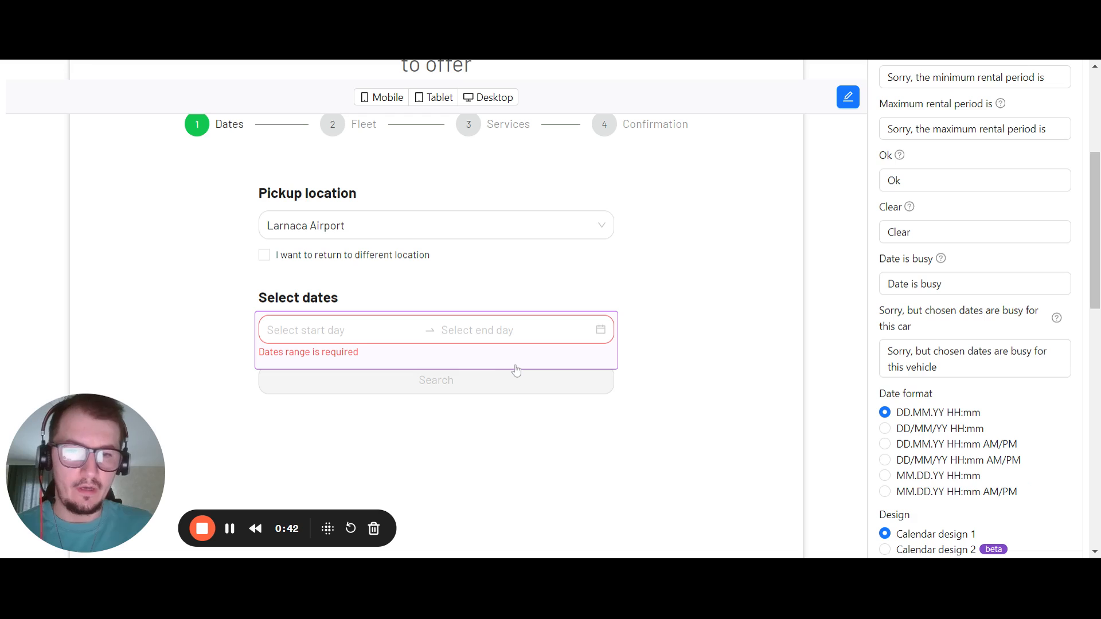
mouse_move(337, 360)
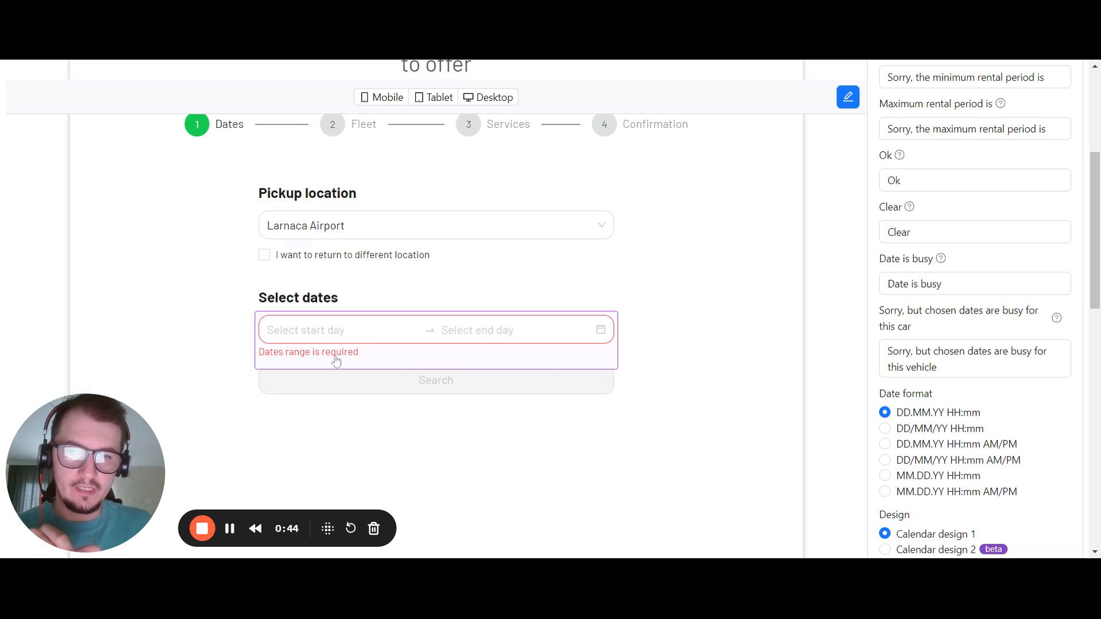
click(974, 179)
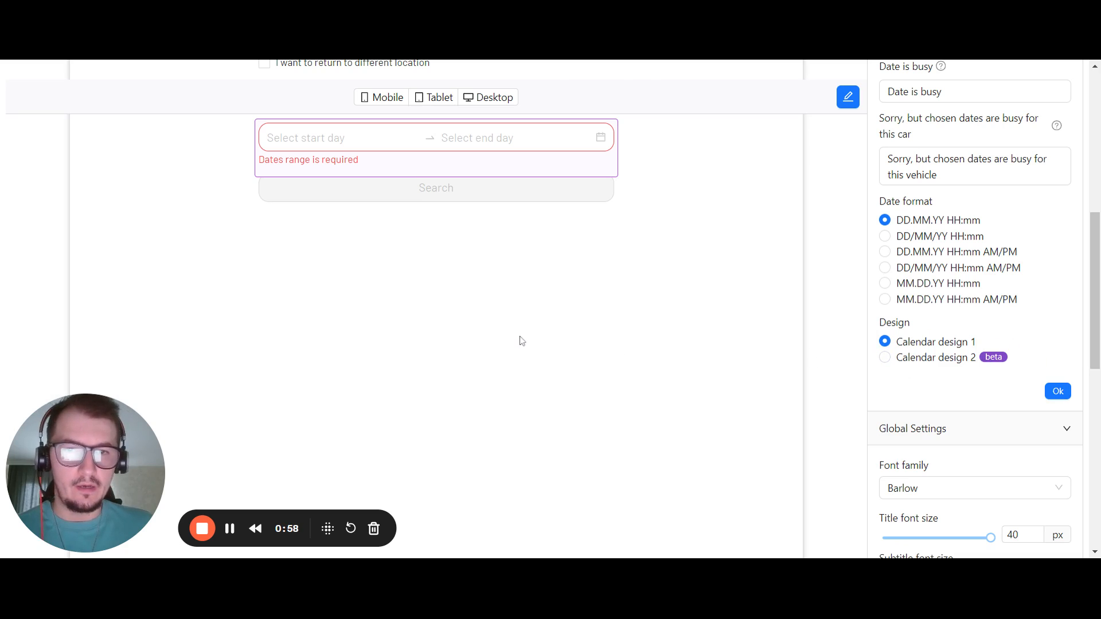
mouse_move(640, 340)
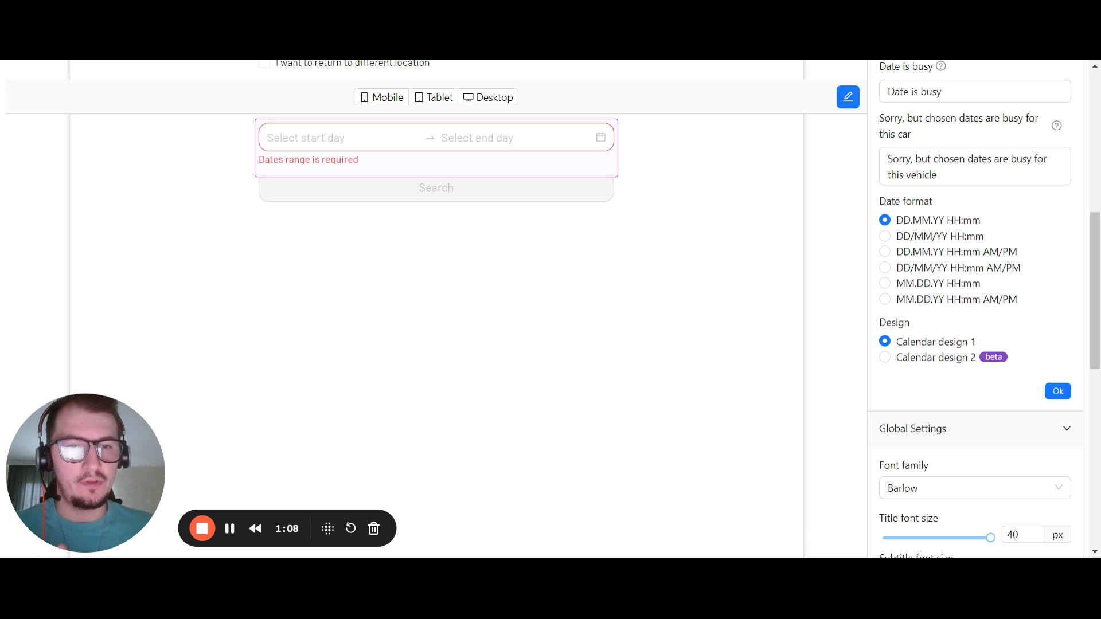
mouse_move(626, 345)
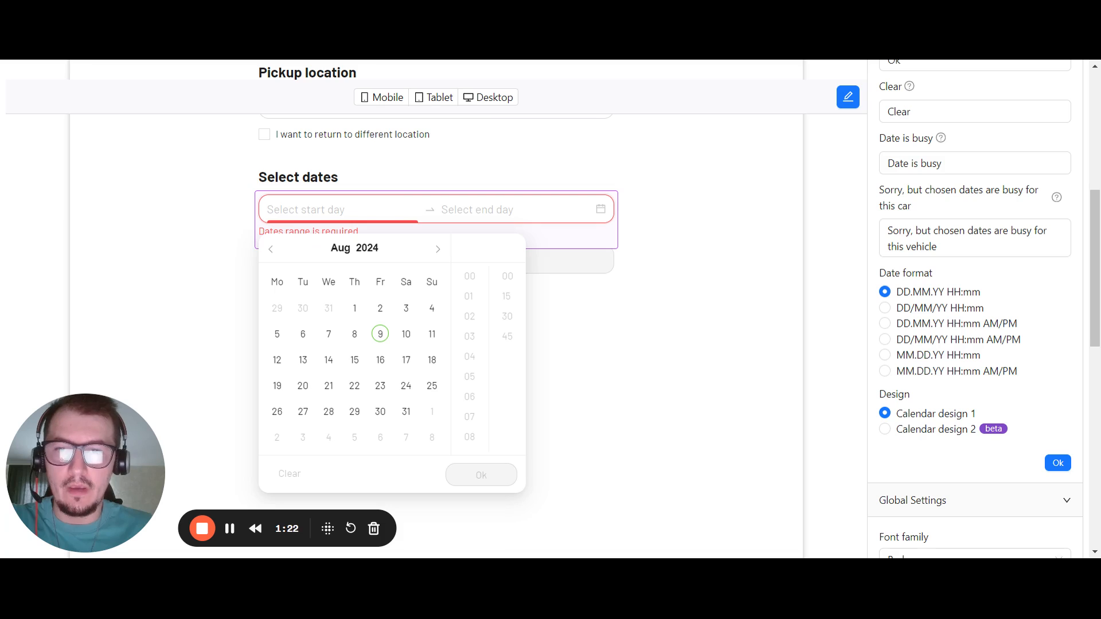
mouse_move(313, 204)
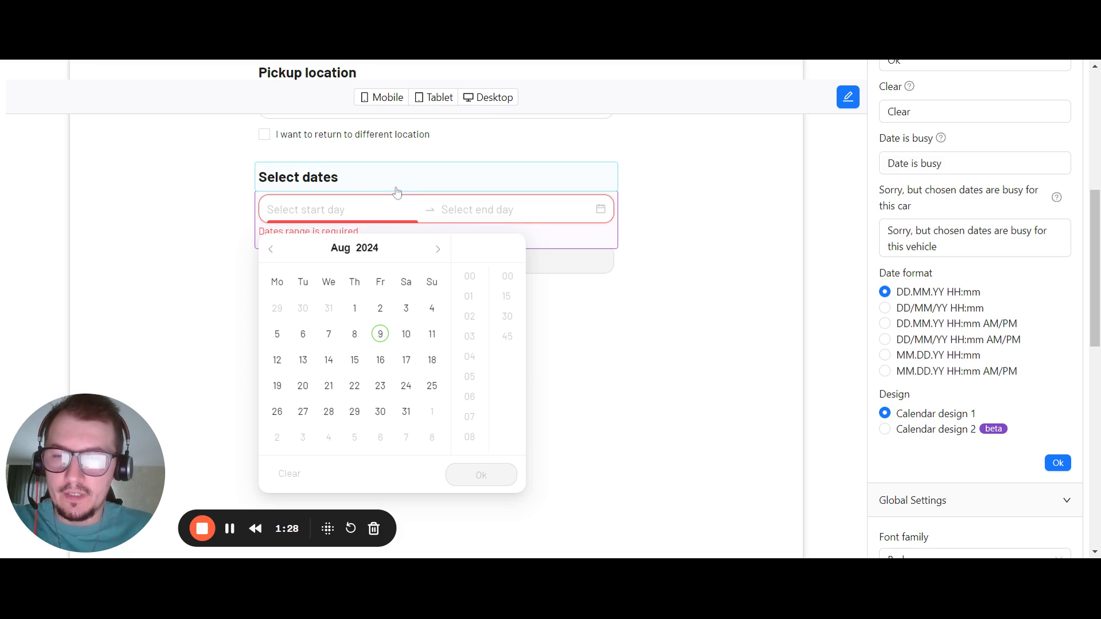
- Pick 16 August 11:00 as pickup and 30 August as return in the date picker
click(379, 360)
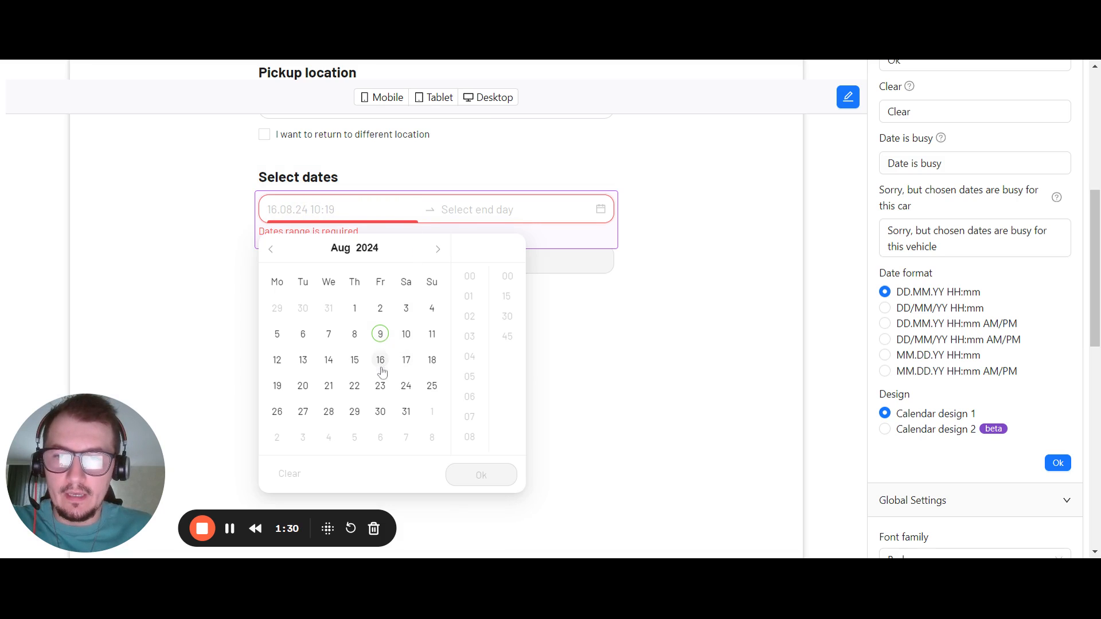
click(379, 360)
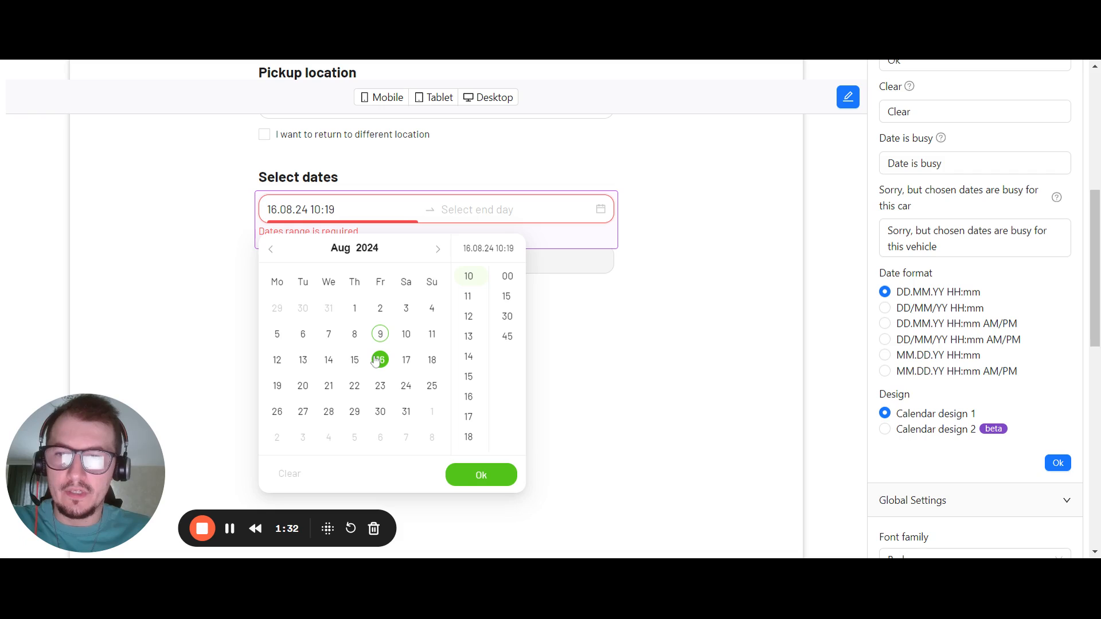
click(380, 359)
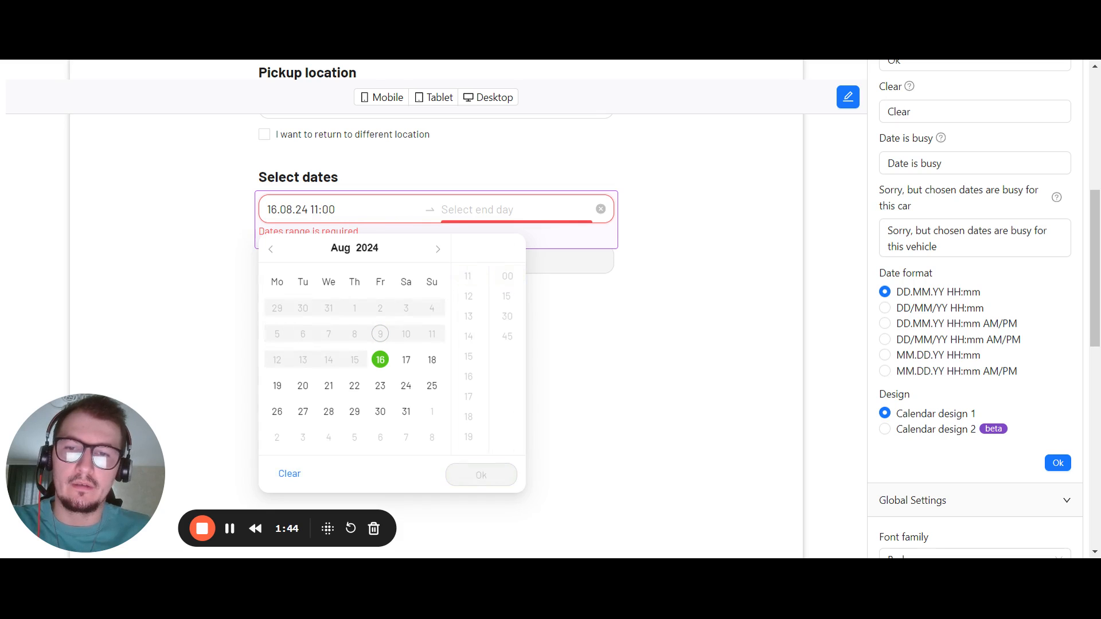
mouse_move(488, 203)
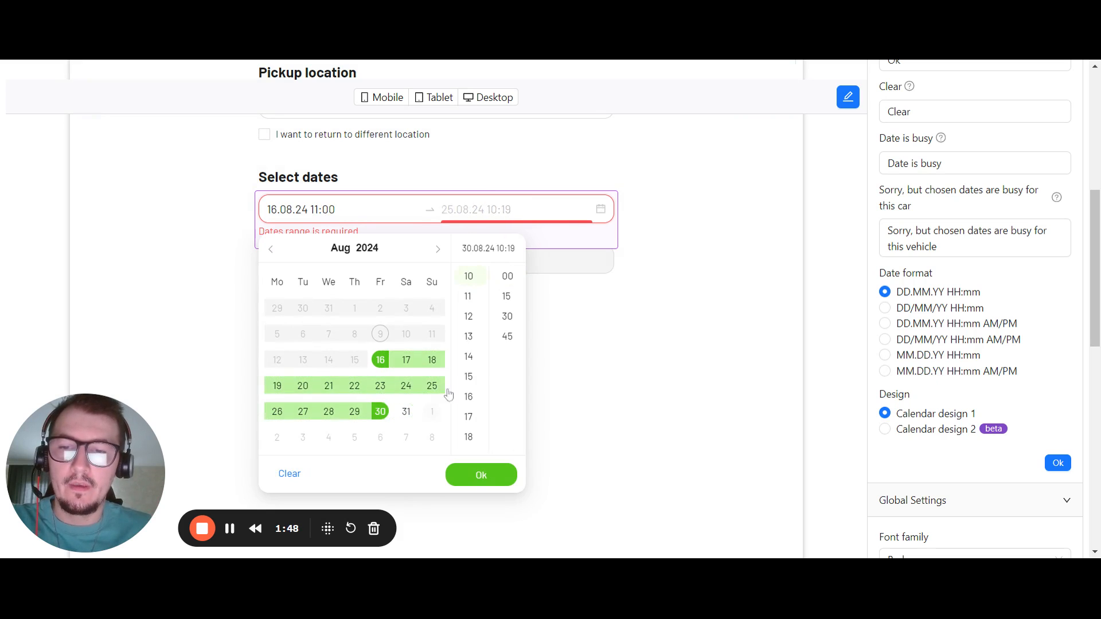
click(468, 275)
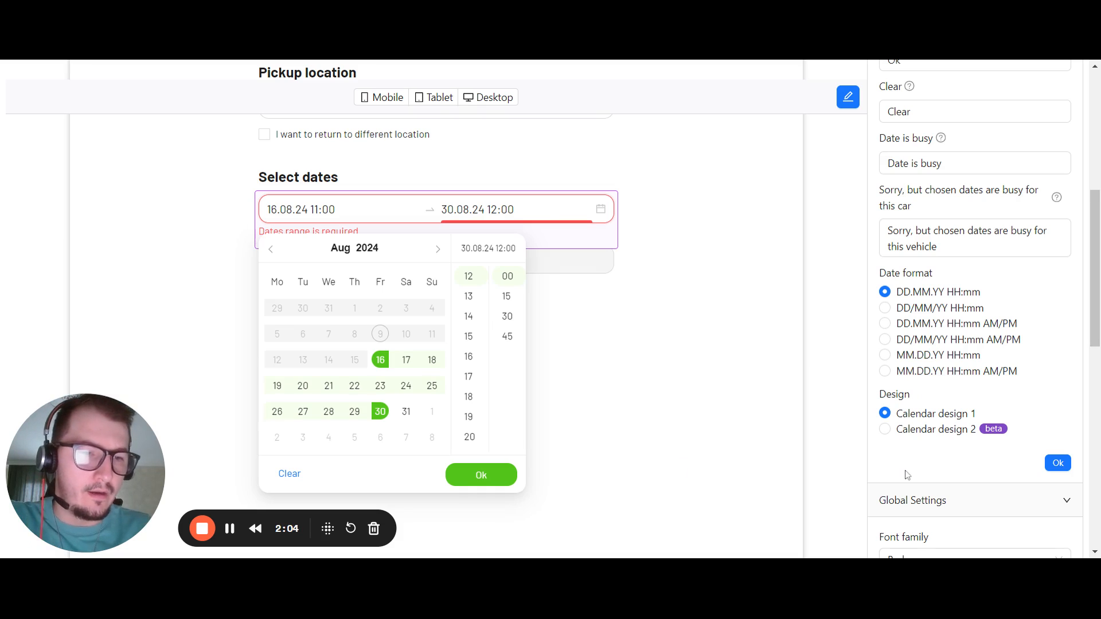
mouse_move(652, 383)
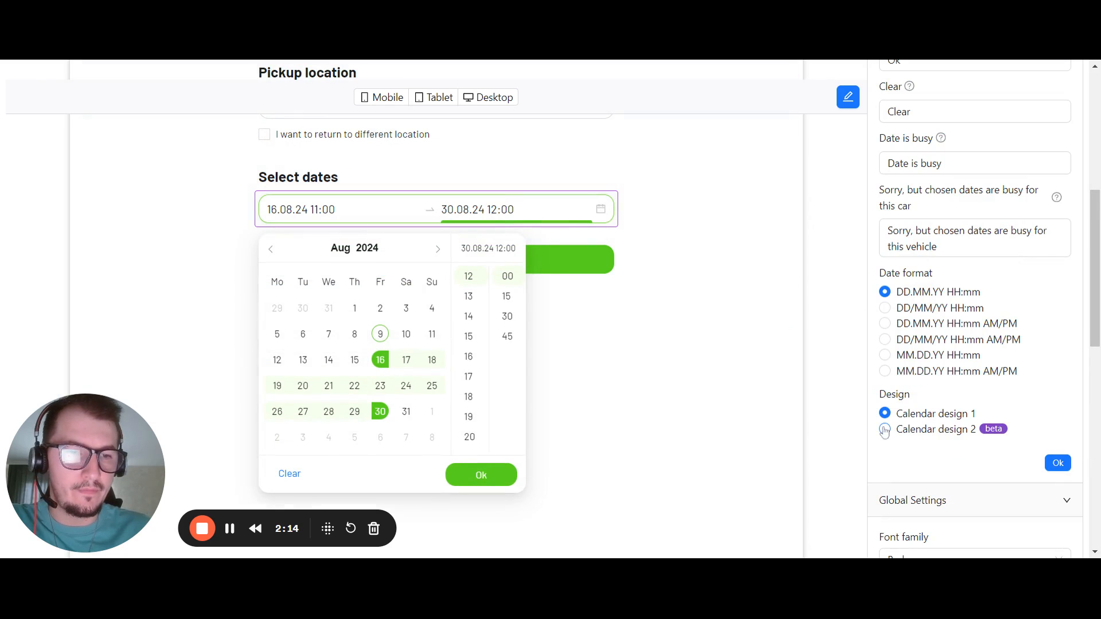
- Switch the date field to beta Calendar design 2
click(885, 429)
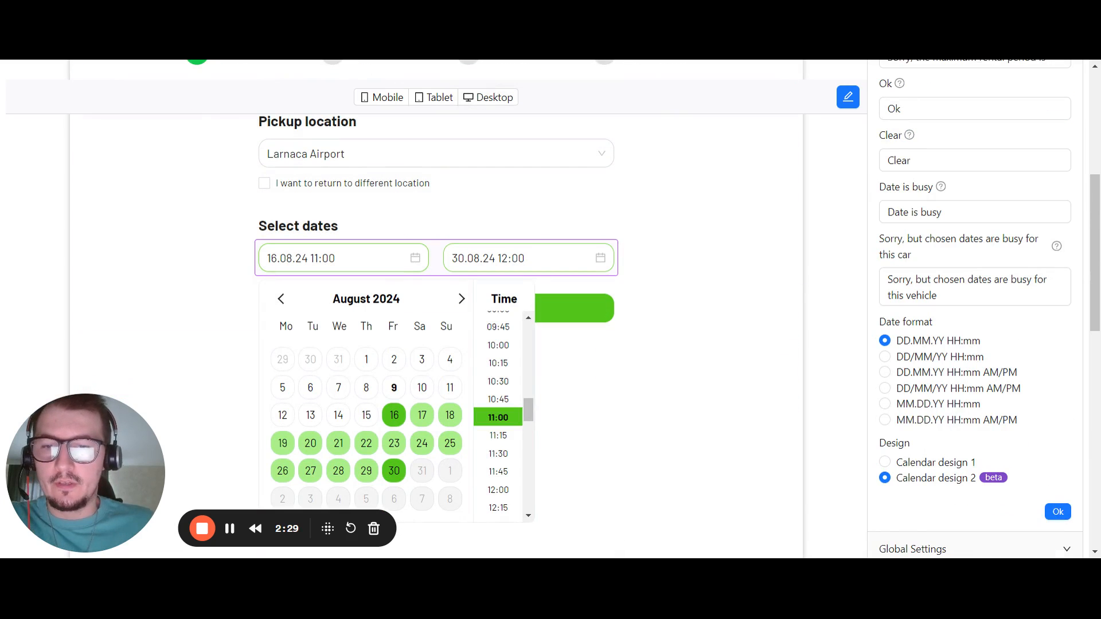
scroll(down, 3)
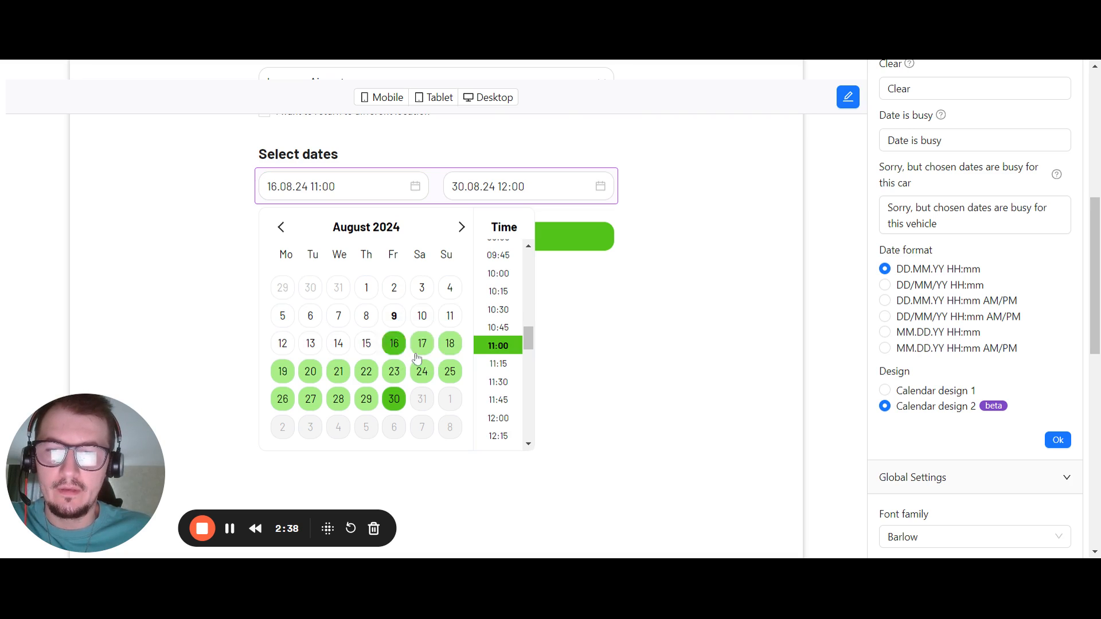
- Set pickup time to 11:30 and return time to 12:15
click(498, 382)
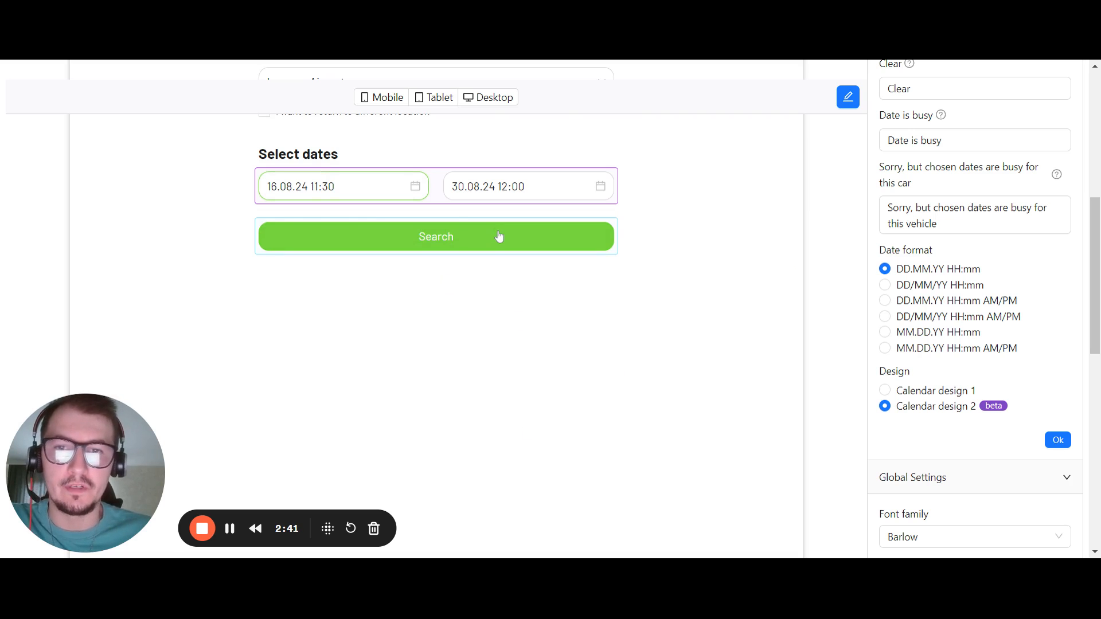
click(343, 186)
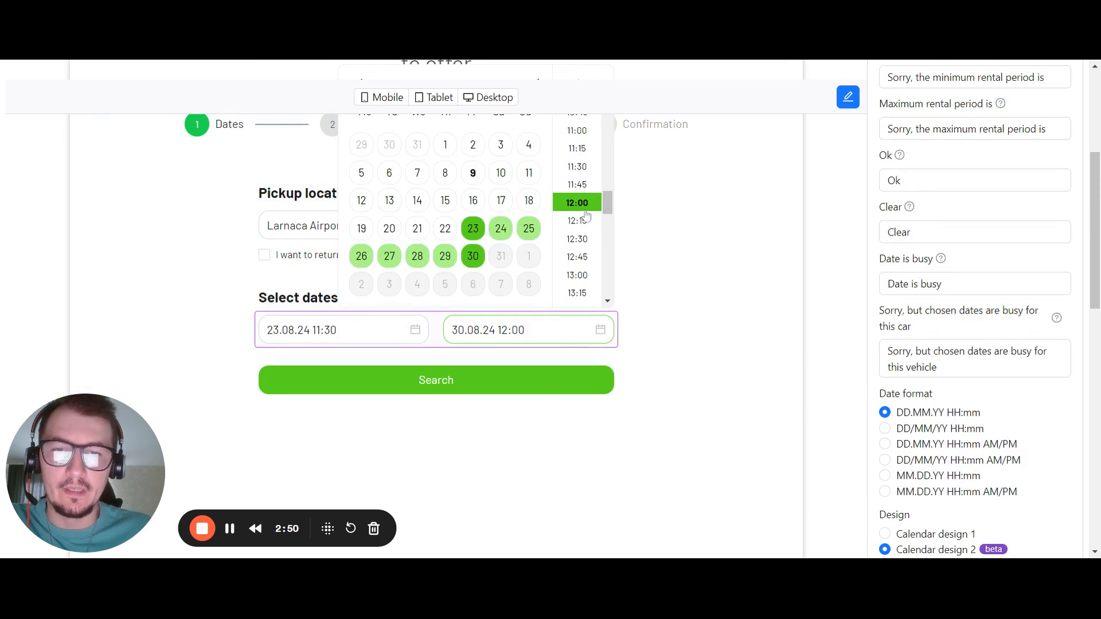
click(577, 220)
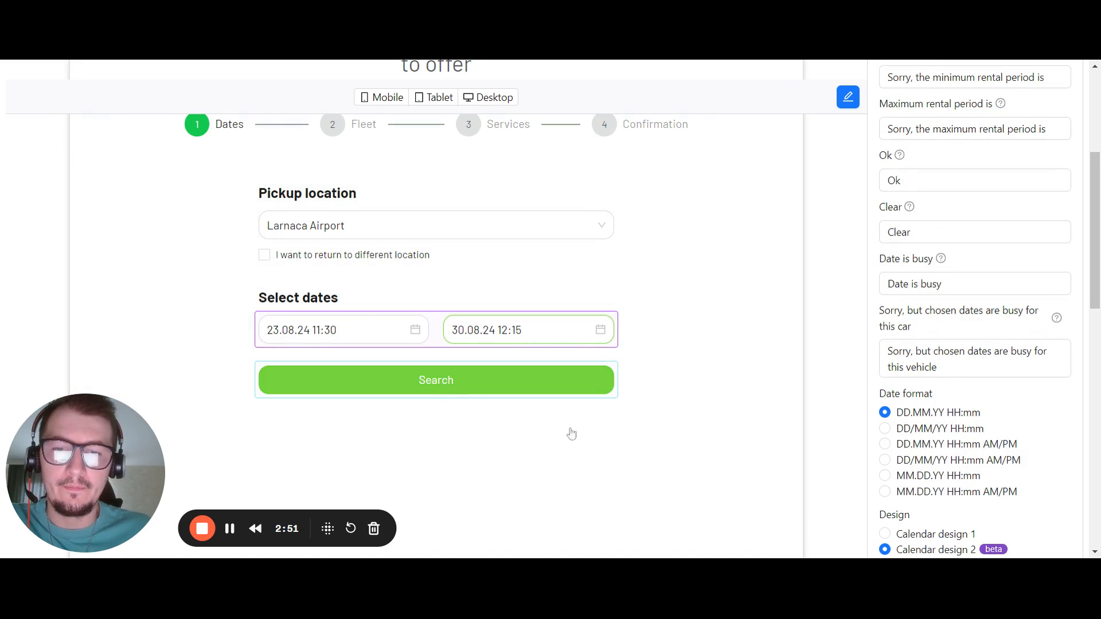
- Pick the blue swatch under Primary color in Global Settings
scroll(down, 3)
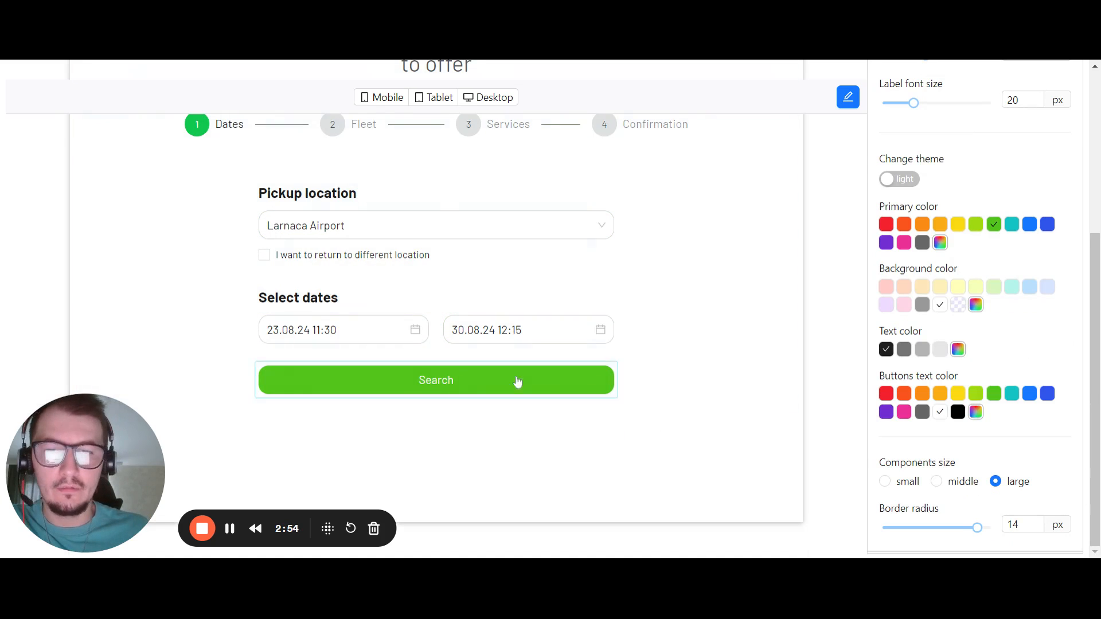
click(344, 330)
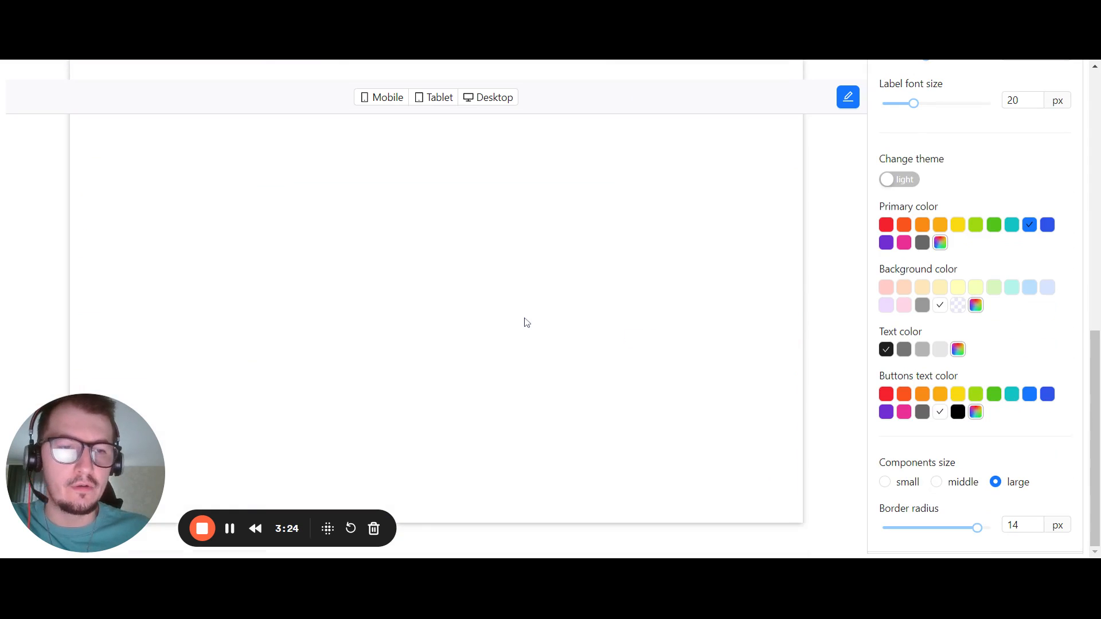
mouse_move(523, 342)
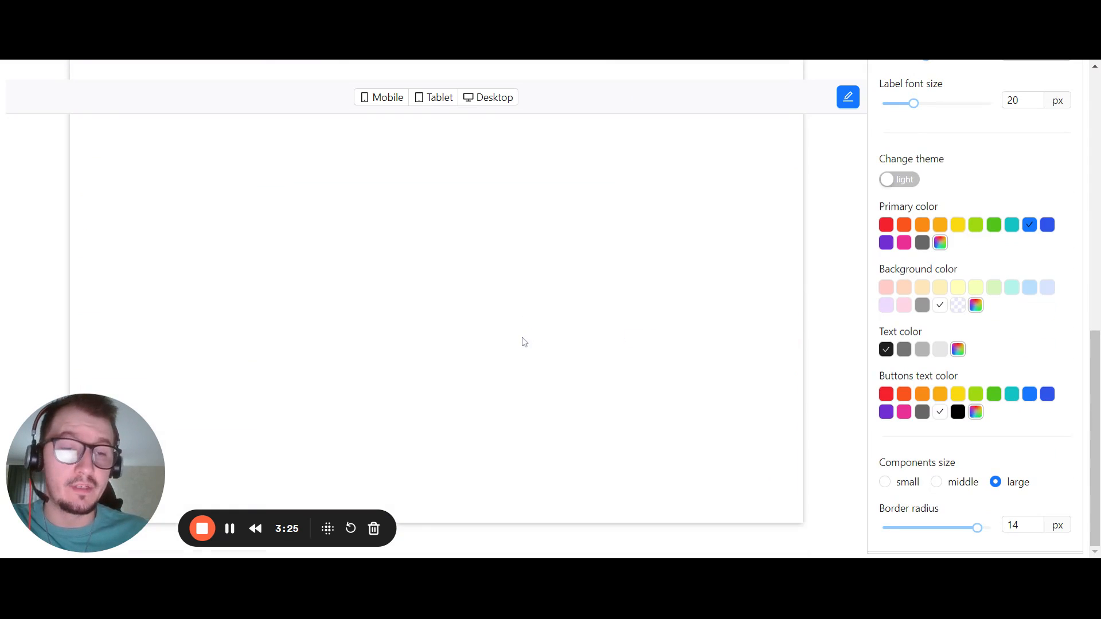